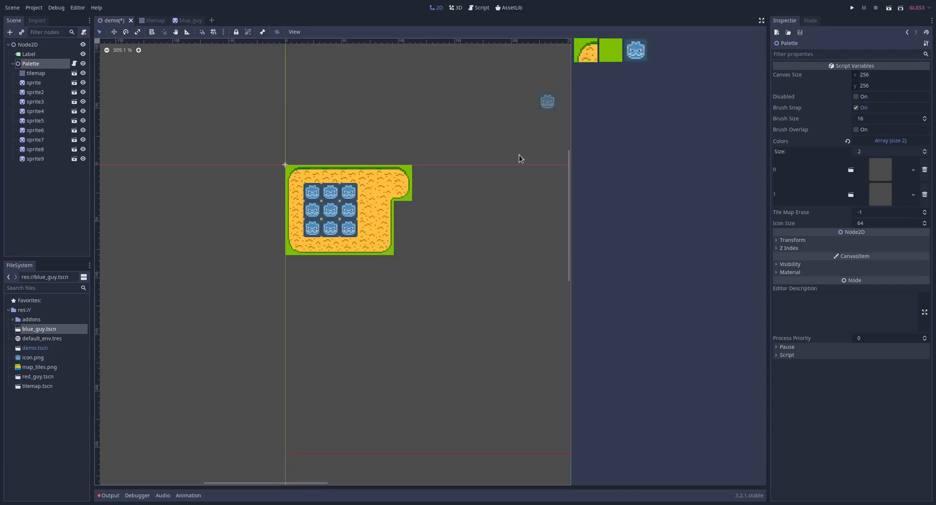
{"action": "mouse_move", "coordinate": [351, 205]}
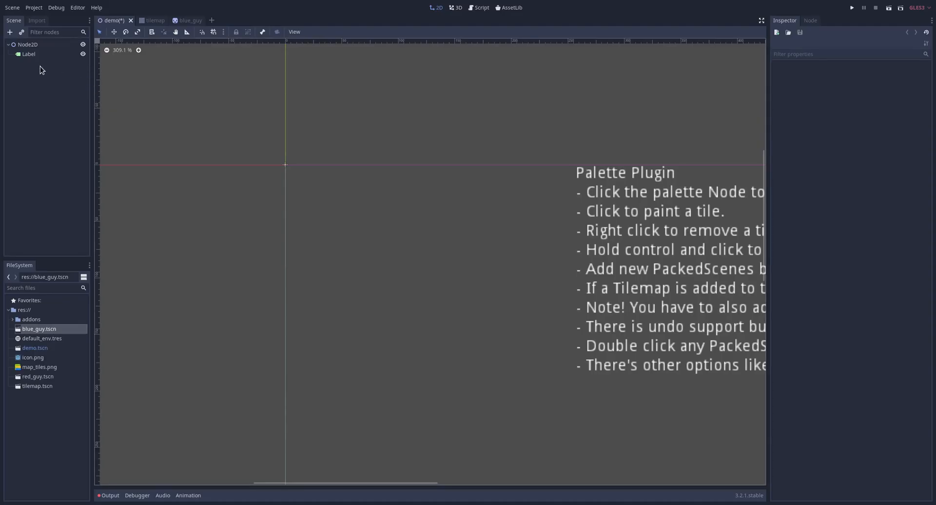
Add a new Palette (palette.gd) node as a child of Node2D
{"action": "right_click", "coordinate": [28, 44]}
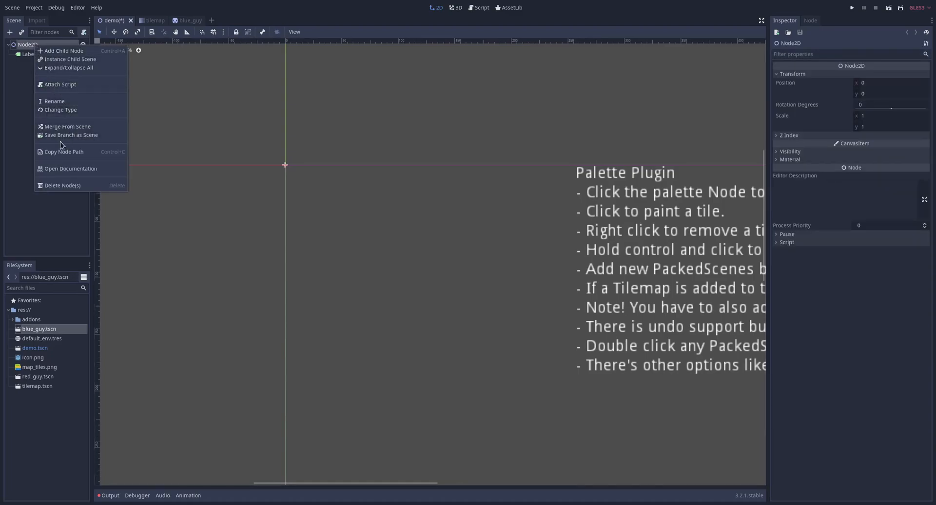
{"action": "left_click", "coordinate": [64, 51]}
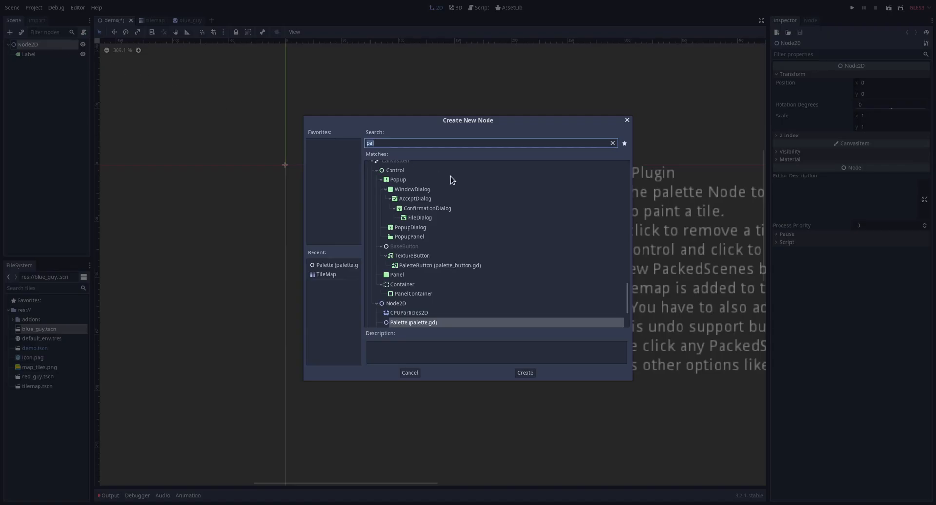
{"action": "mouse_move", "coordinate": [422, 324]}
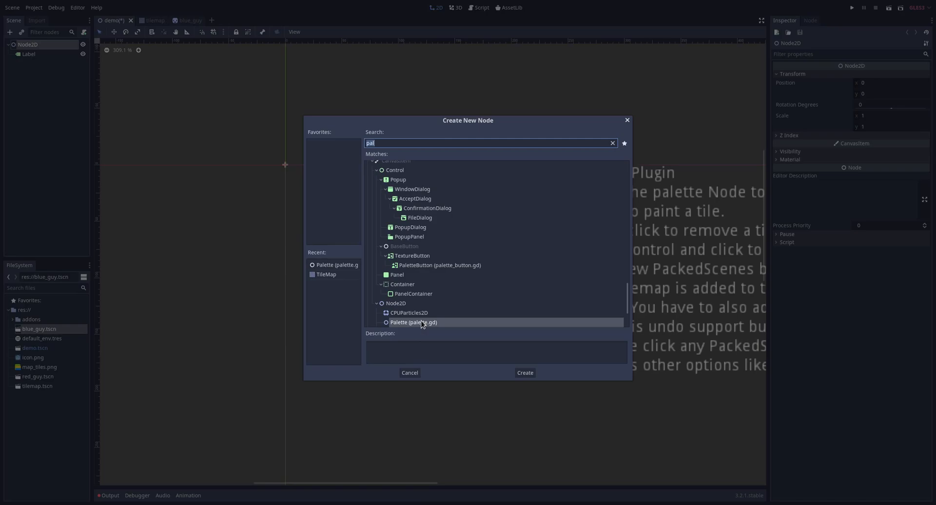
{"action": "left_click", "coordinate": [524, 372]}
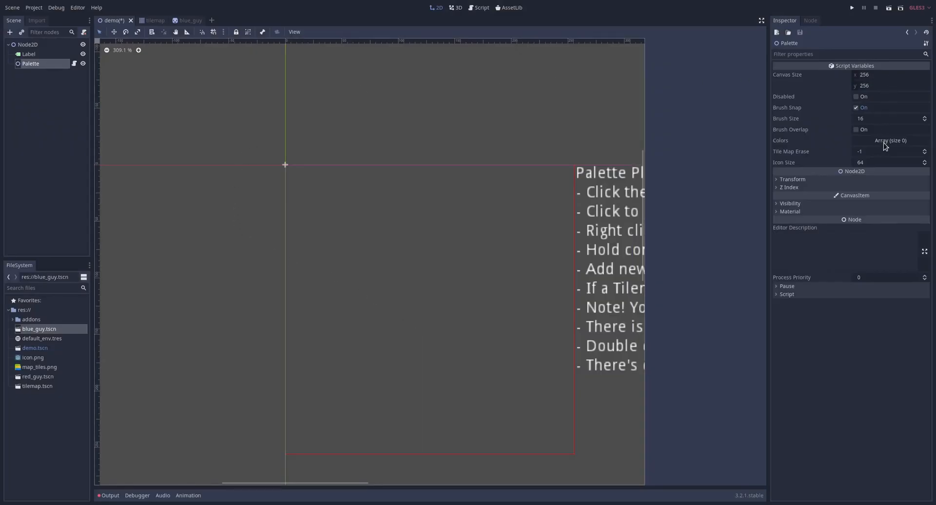
Expand the Palette's Colors array and add one empty element
{"action": "left_click", "coordinate": [889, 141]}
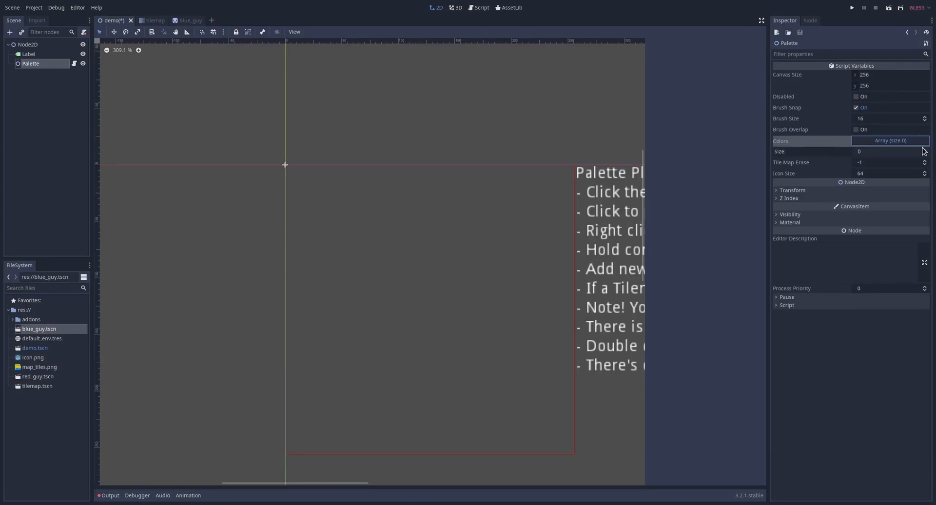
{"action": "left_click", "coordinate": [925, 150]}
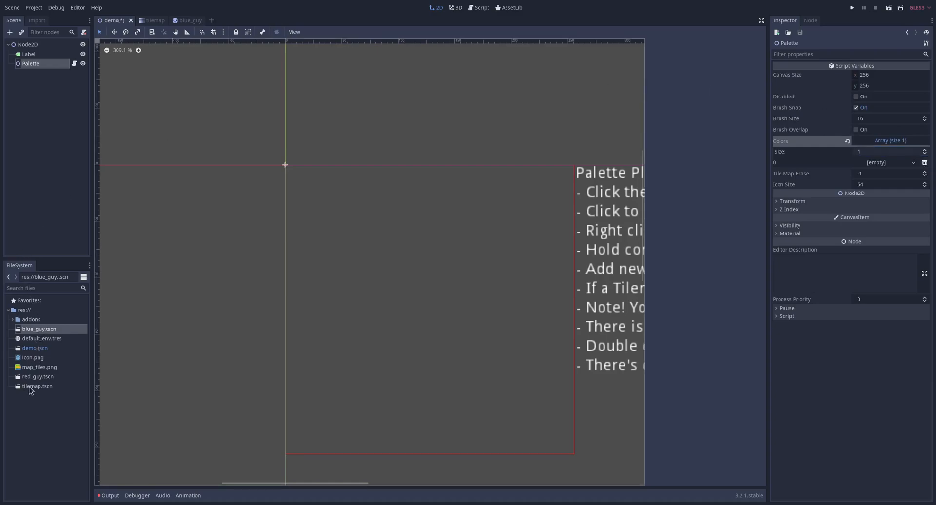
{"action": "mouse_move", "coordinate": [37, 386]}
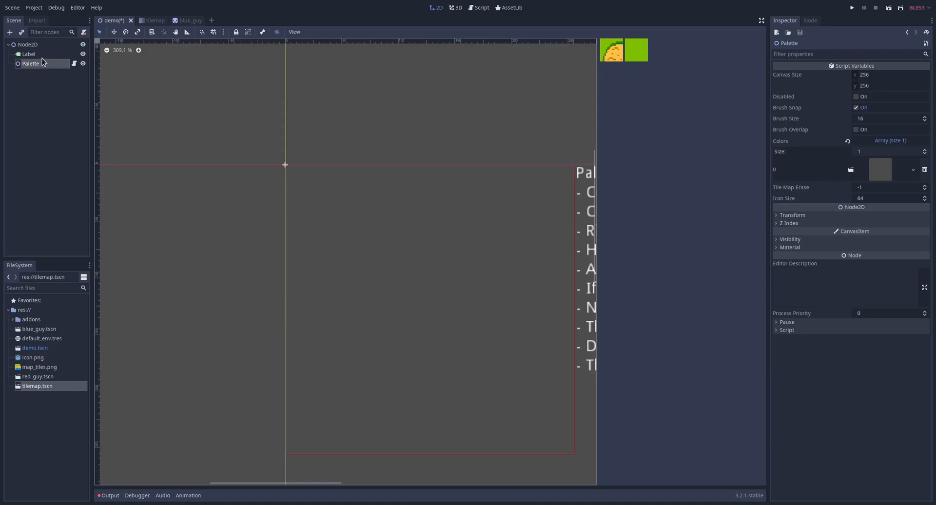
{"action": "mouse_move", "coordinate": [37, 48]}
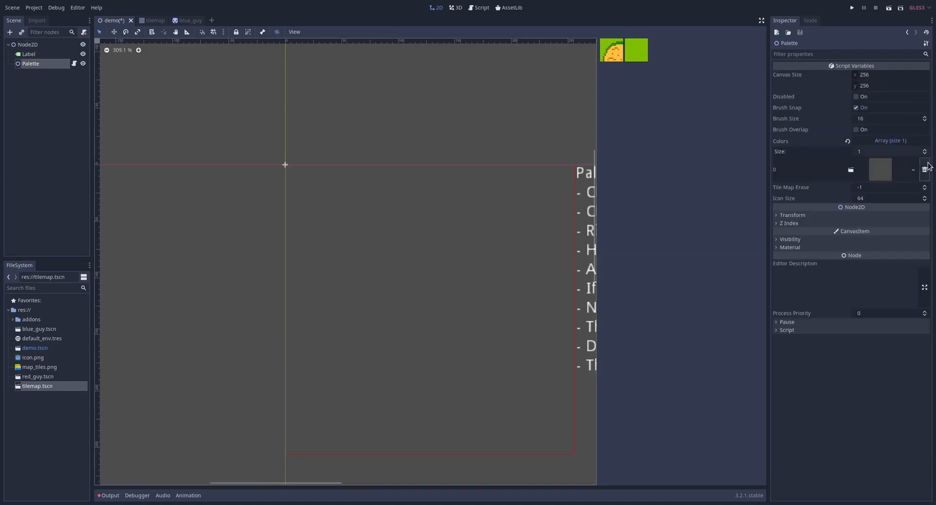
Add a second Colors slot and drag blue_guy.tscn into it
{"action": "left_click", "coordinate": [925, 152]}
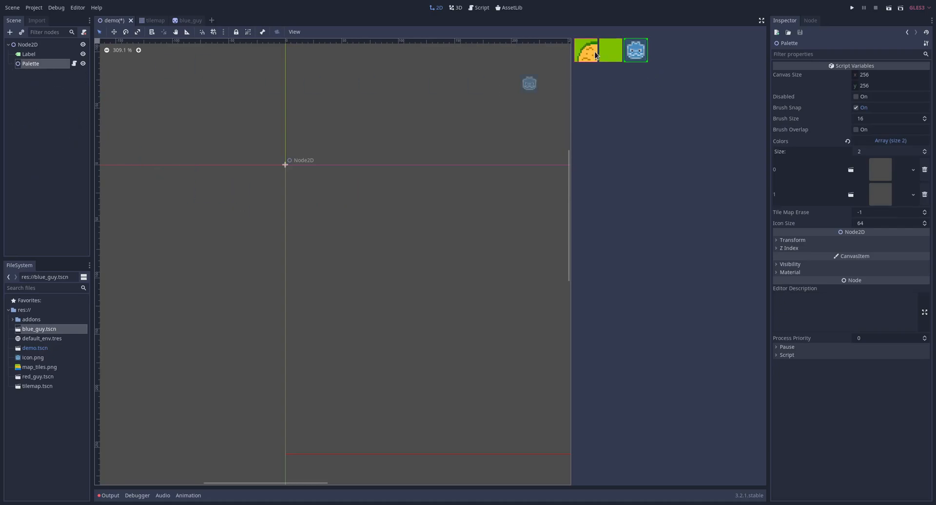
{"action": "left_click_drag", "start_coordinate": [529, 83], "coordinate": [239, 155]}
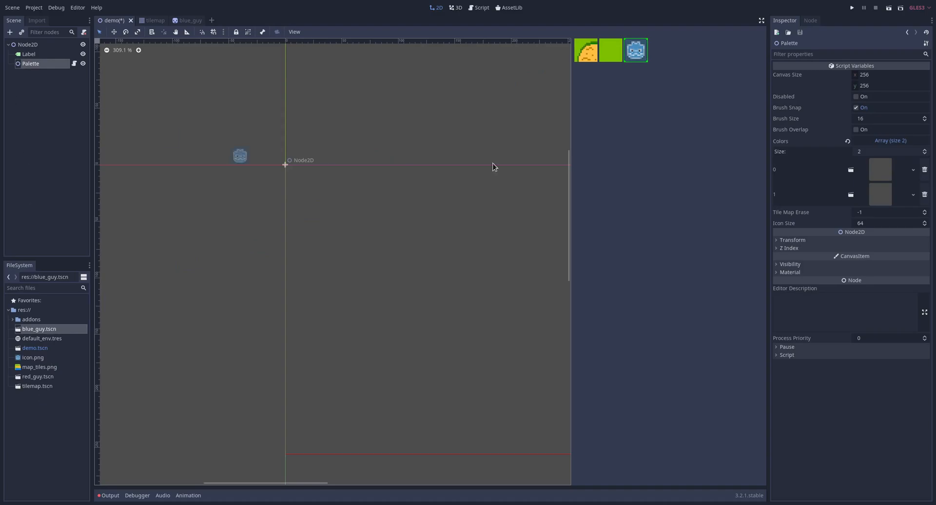
{"action": "left_click_drag", "start_coordinate": [239, 156], "coordinate": [528, 155]}
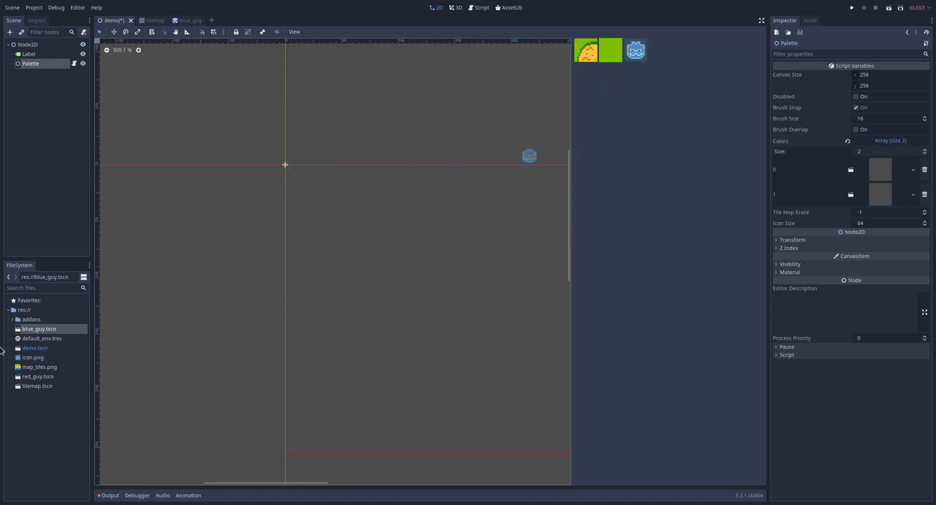
{"action": "mouse_move", "coordinate": [26, 393]}
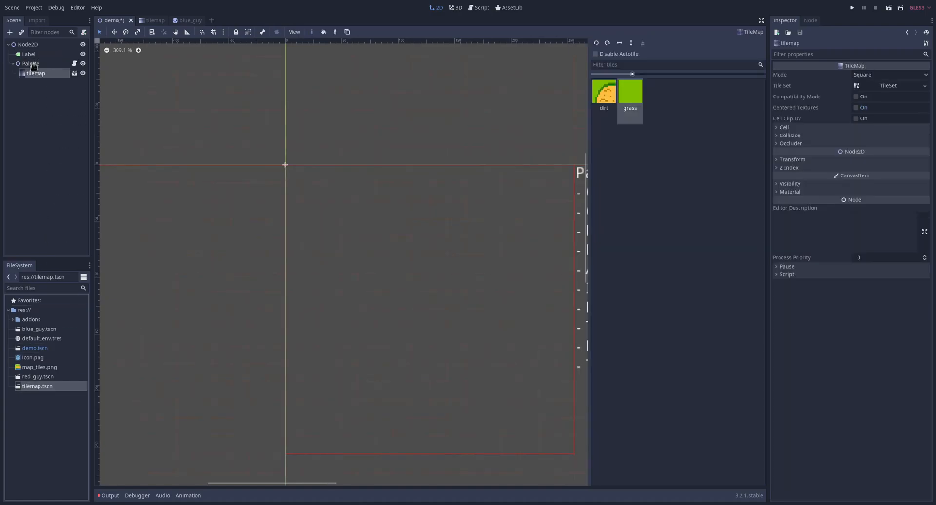
Instance tilemap.tscn under Palette and paint a first grass tile
{"action": "left_click", "coordinate": [421, 282]}
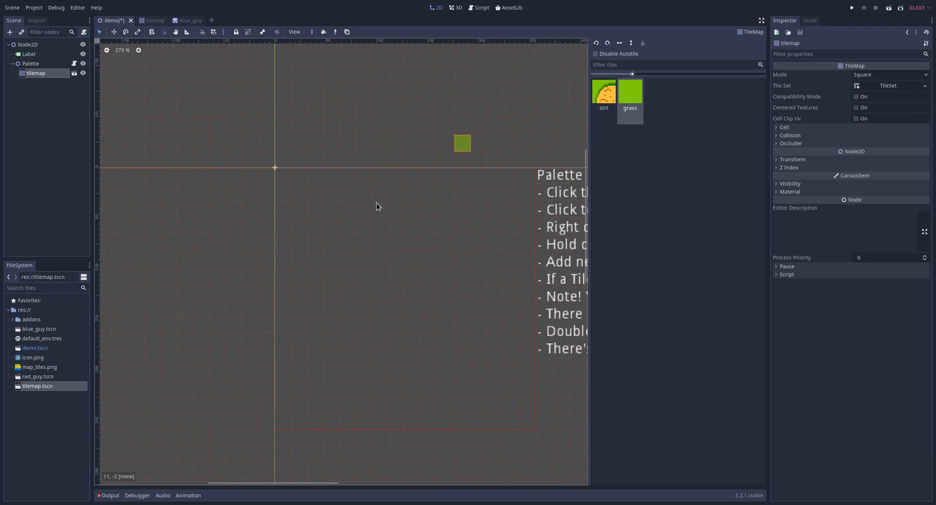
{"action": "left_click", "coordinate": [30, 63]}
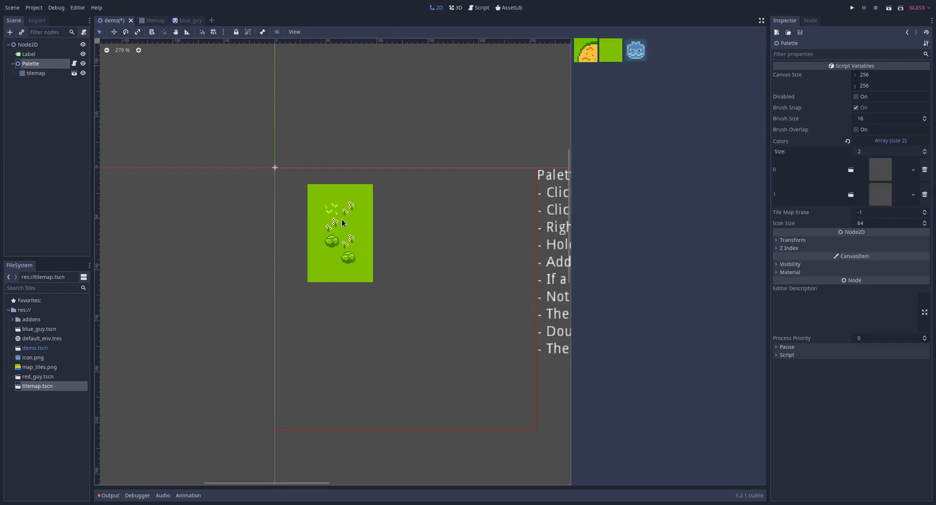
Paint more tiles onto the grass field and zoom the viewport
{"action": "left_click", "coordinate": [610, 50]}
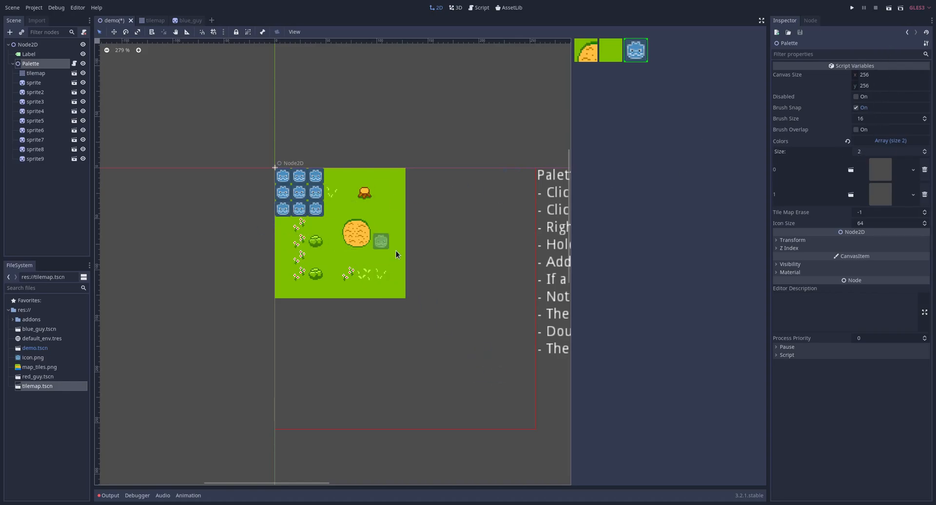
{"action": "scroll", "scroll_direction": "up", "scroll_amount": 3}
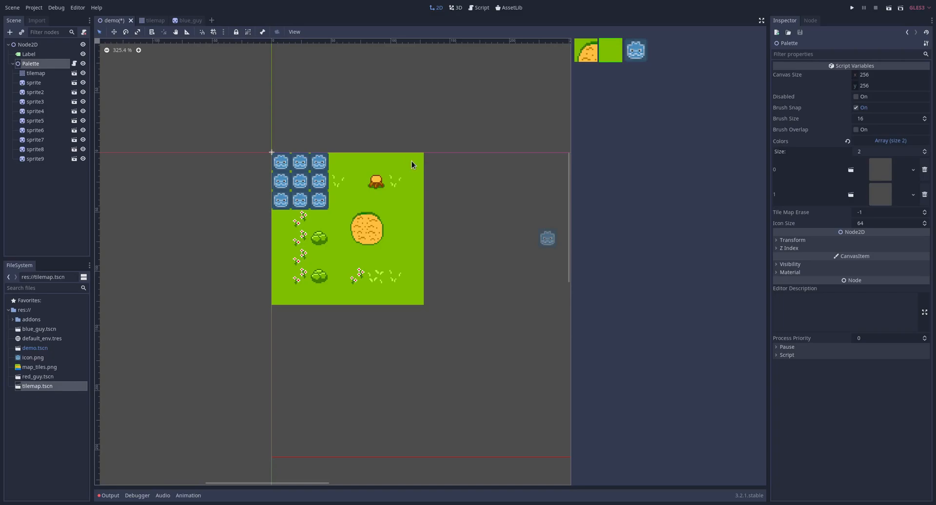
{"action": "mouse_move", "coordinate": [869, 216]}
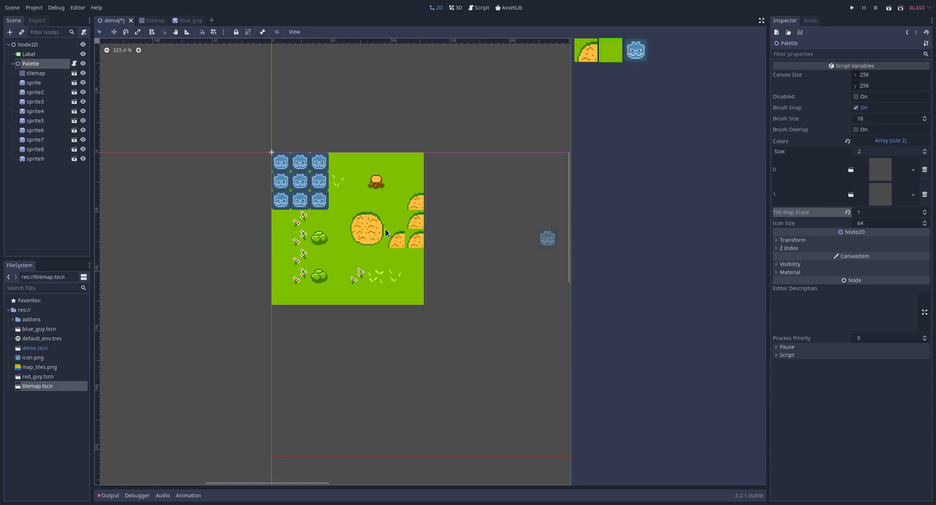
Drag across the grass to extend the sand patch into a larger curved area
{"action": "left_click_drag", "start_coordinate": [367, 227], "coordinate": [418, 238]}
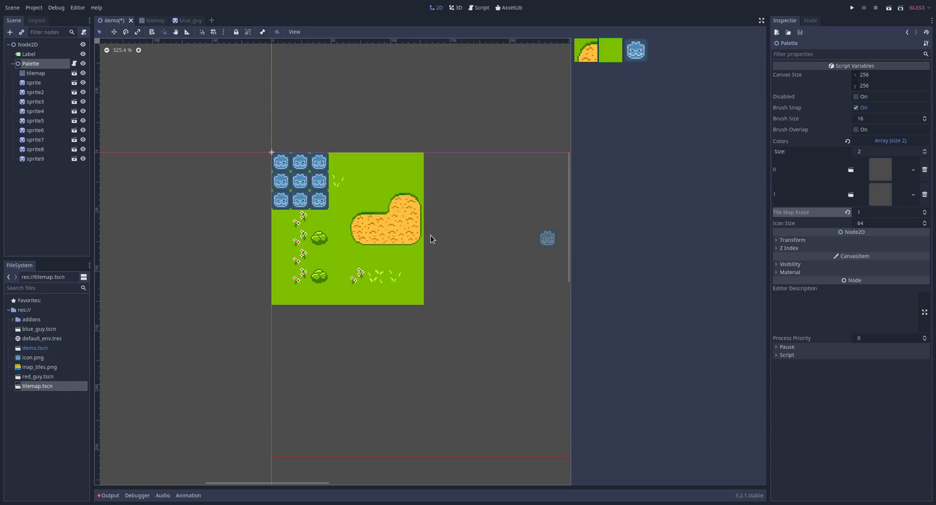
{"action": "mouse_move", "coordinate": [418, 231]}
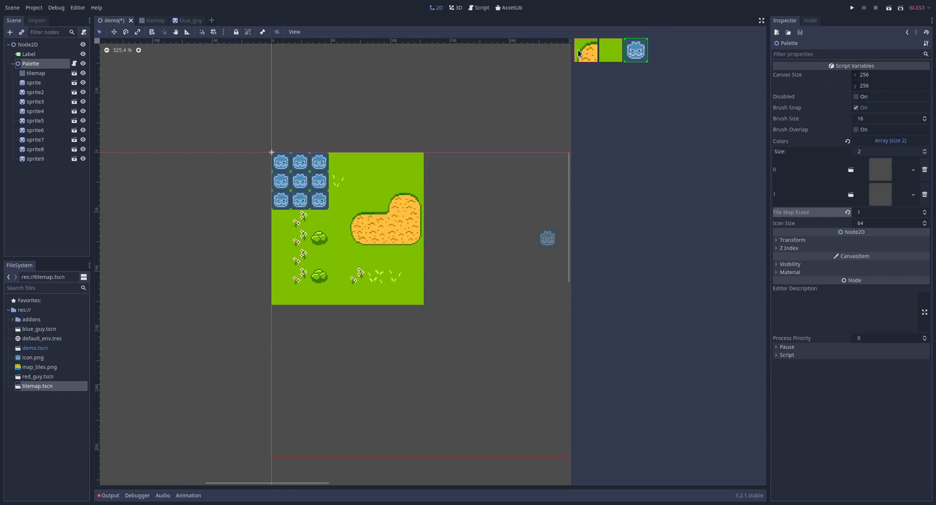
Preview tilemap.tscn, return to the demo scene, and set Brush Snap off, Brush Overlap on
{"action": "left_click", "coordinate": [183, 21]}
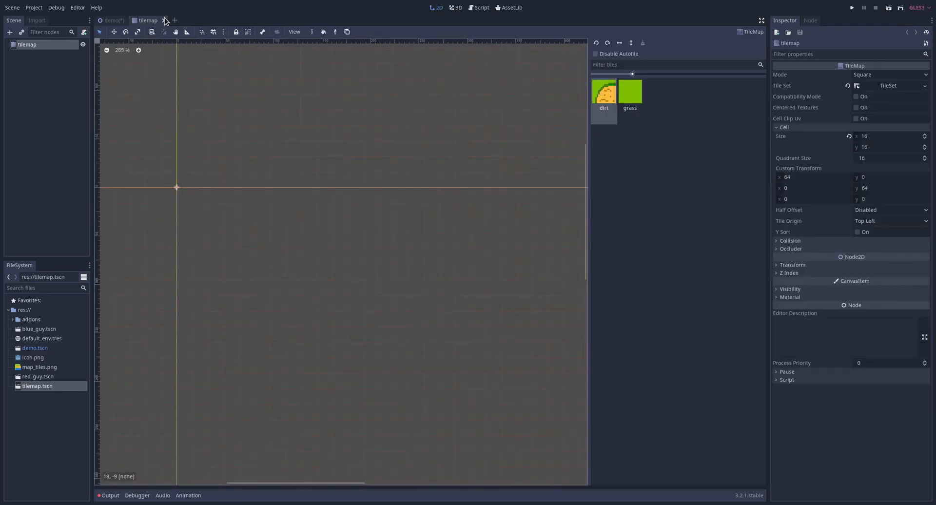
{"action": "left_click", "coordinate": [277, 72]}
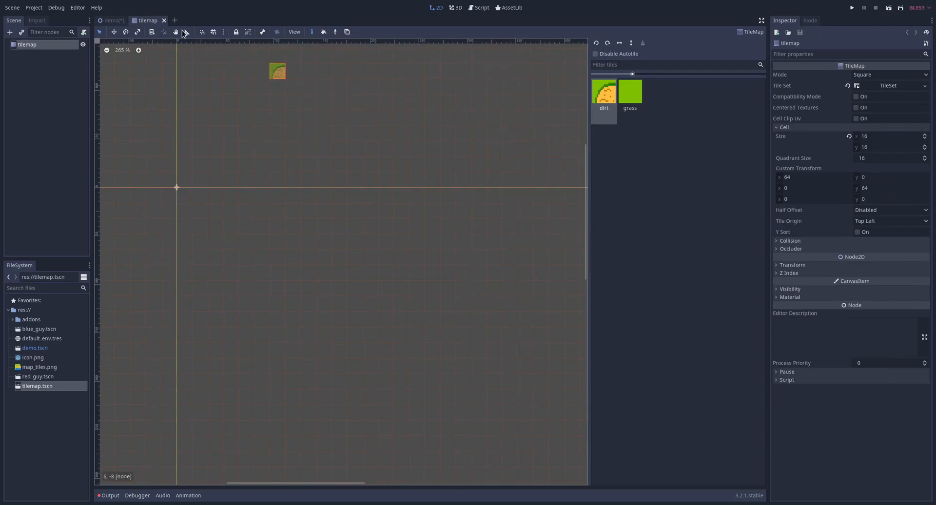
{"action": "left_click", "coordinate": [112, 19]}
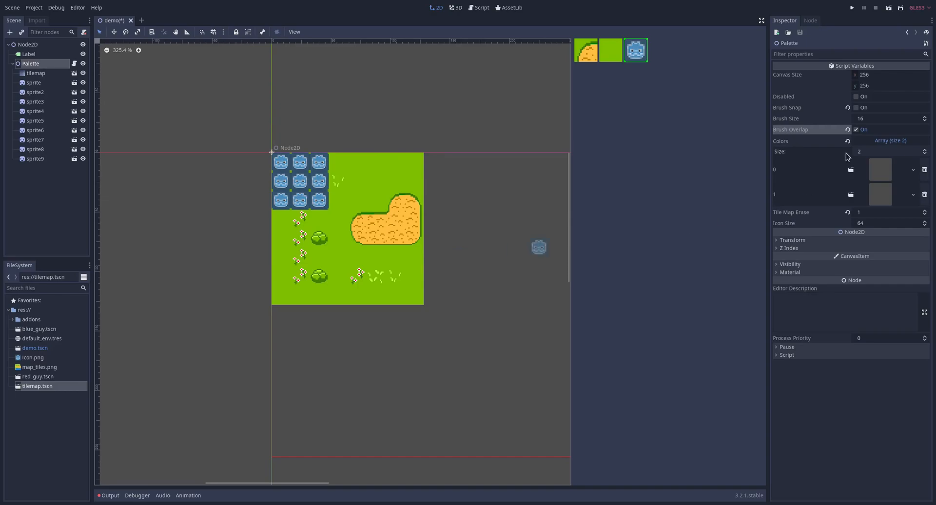
Set Icon Size to 32 and zoom the viewport to read the help label
{"action": "left_click", "coordinate": [856, 130]}
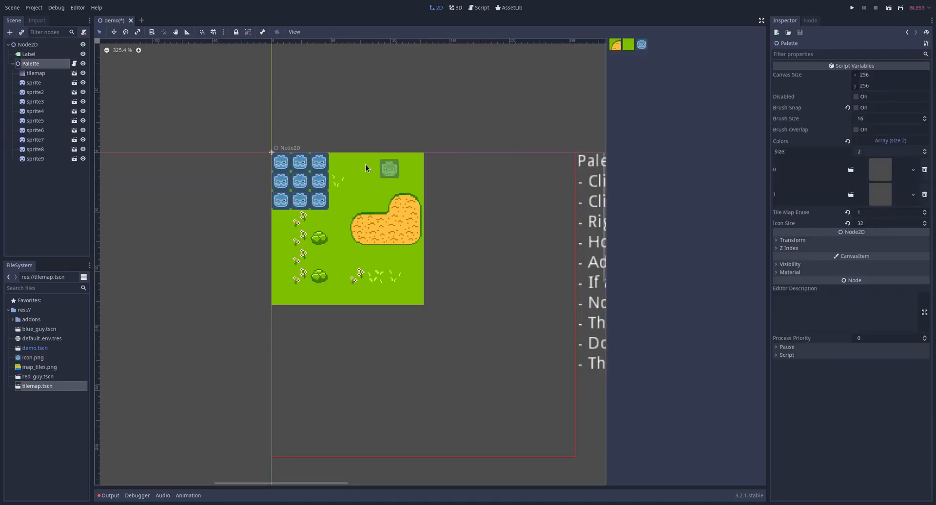
{"action": "scroll", "scroll_direction": "down", "scroll_amount": 3}
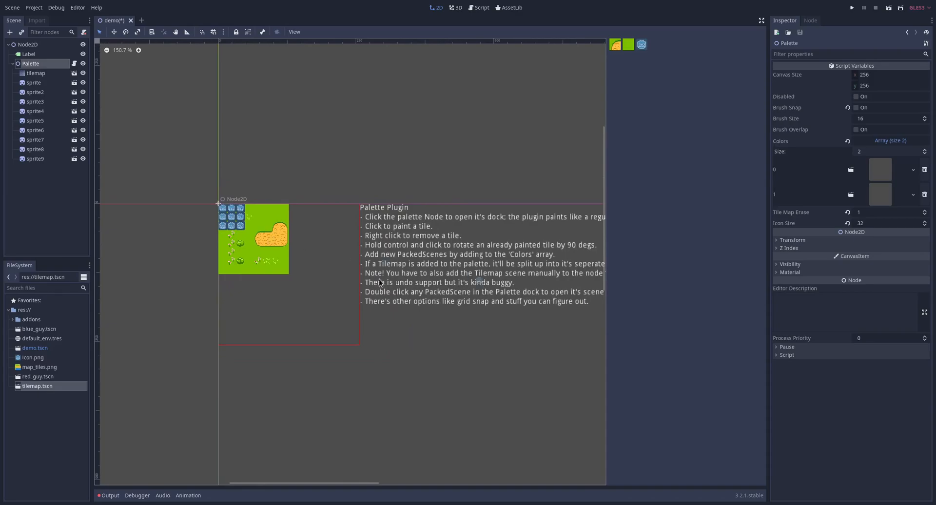
{"action": "scroll", "scroll_direction": "up", "scroll_amount": 3}
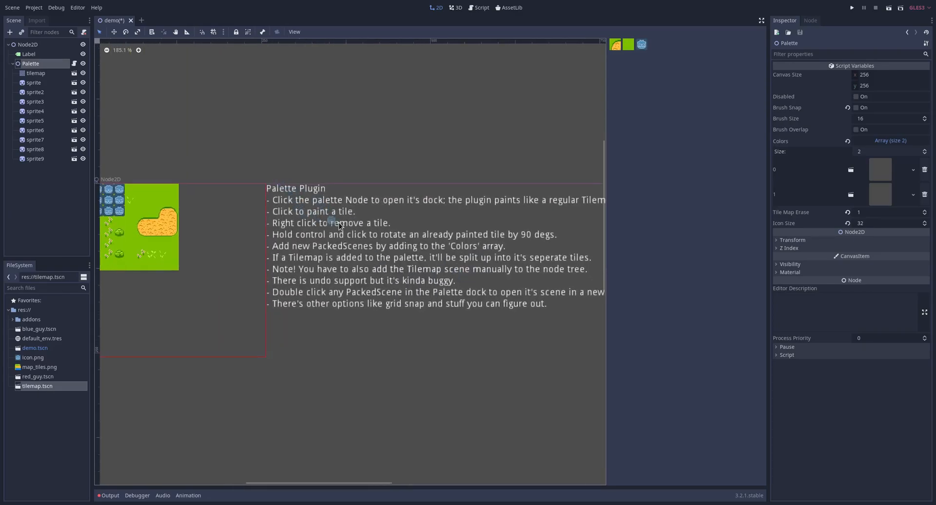
{"action": "scroll", "scroll_direction": "down", "scroll_amount": 3}
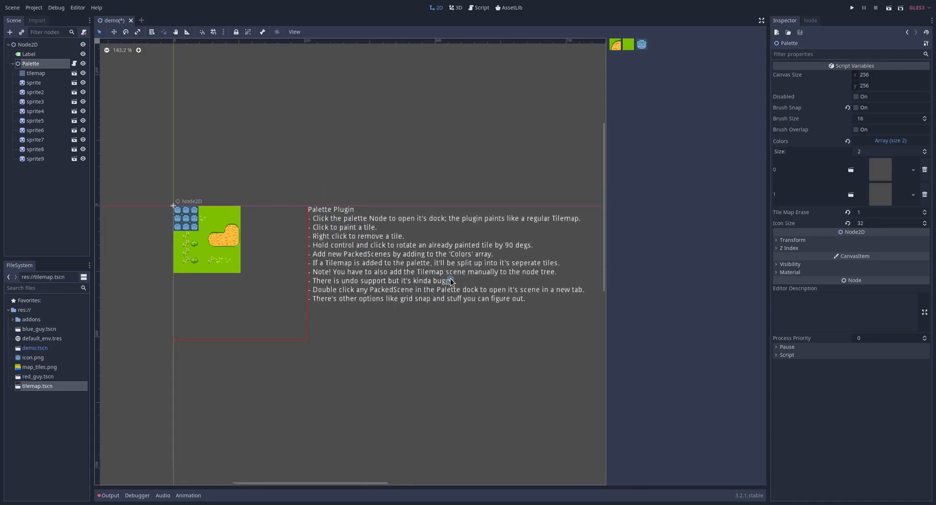
{"action": "scroll", "scroll_direction": "up", "scroll_amount": 3}
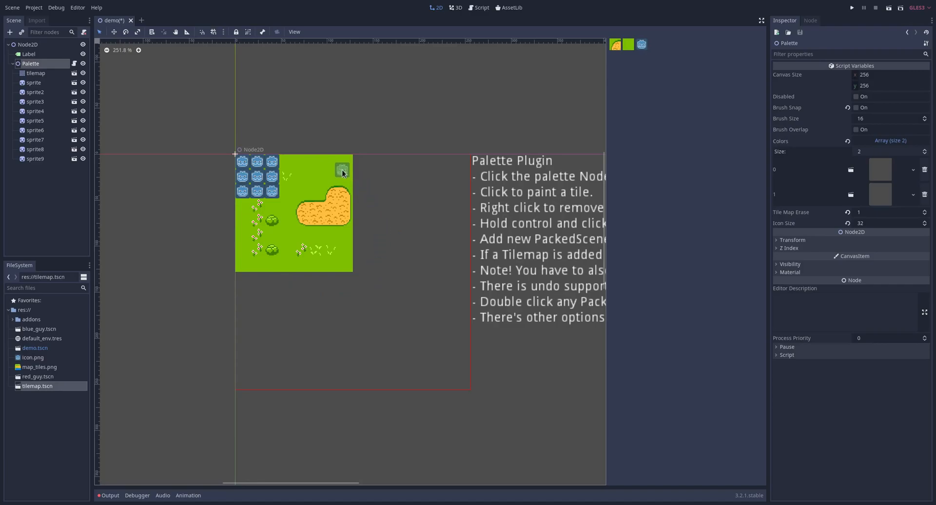
{"action": "left_click", "coordinate": [344, 170]}
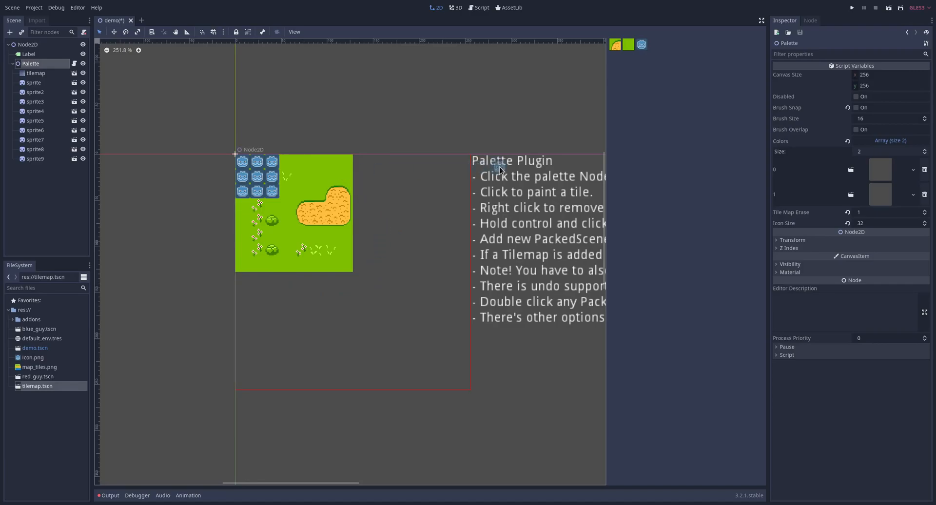